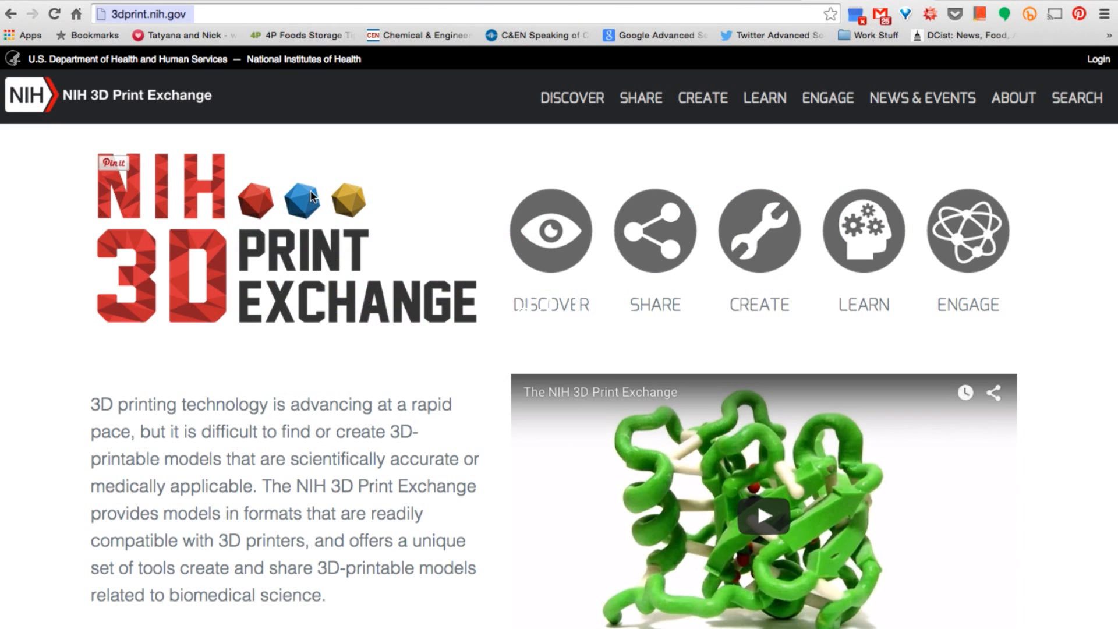
{"action": "mouse_move", "coordinate": [756, 114]}
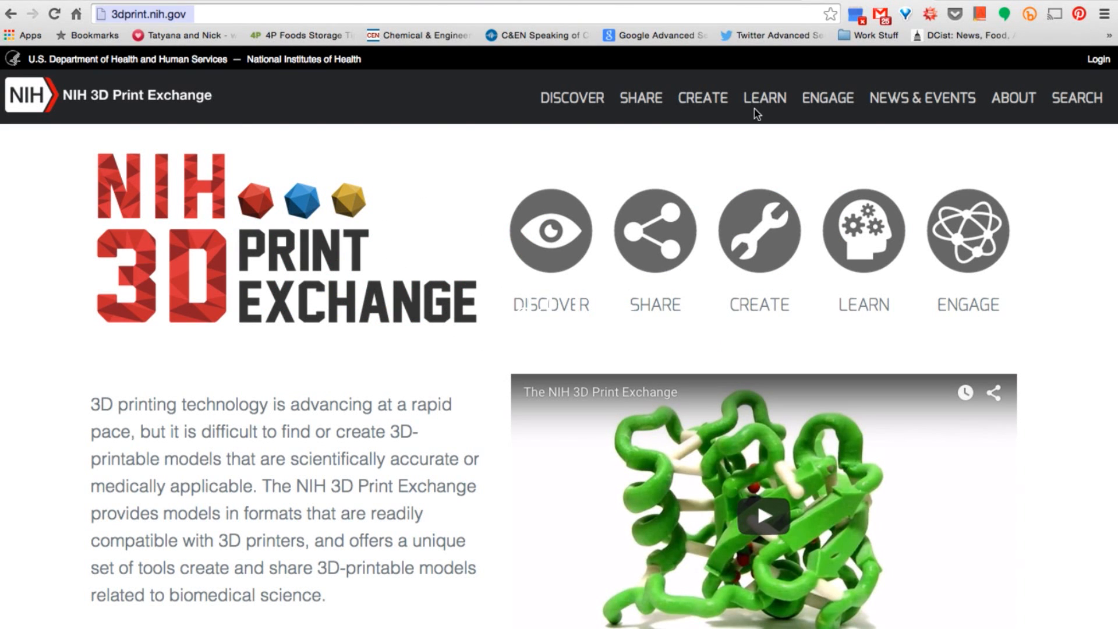
Step: Sign in with the account username and password to reach the profile listing four submitted models
{"action": "left_click", "coordinate": [1098, 60]}
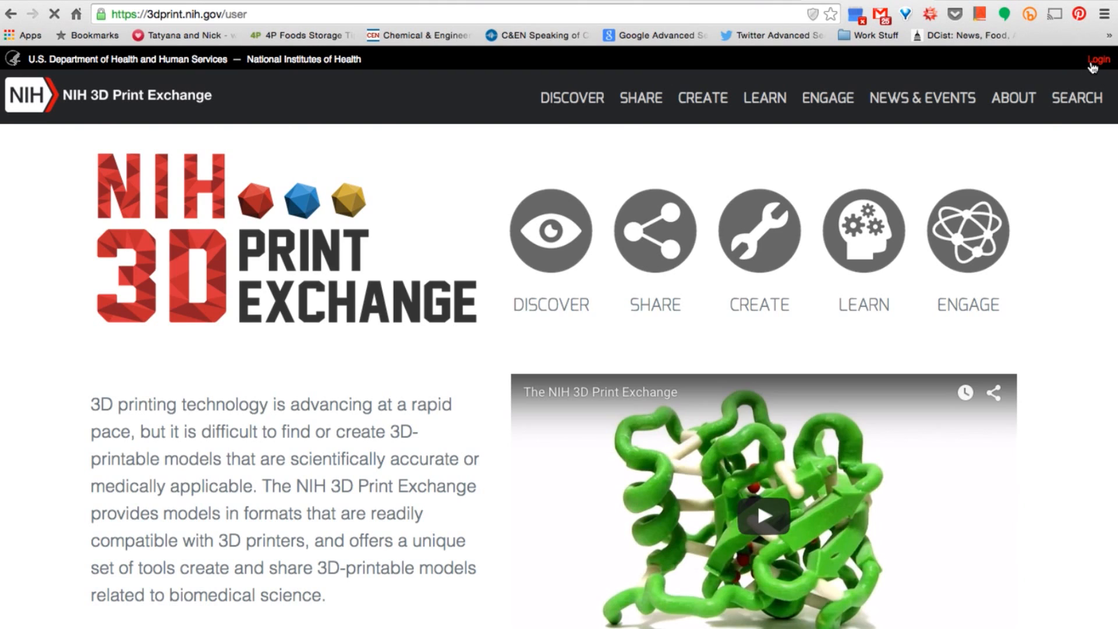
{"action": "left_click", "coordinate": [1098, 59]}
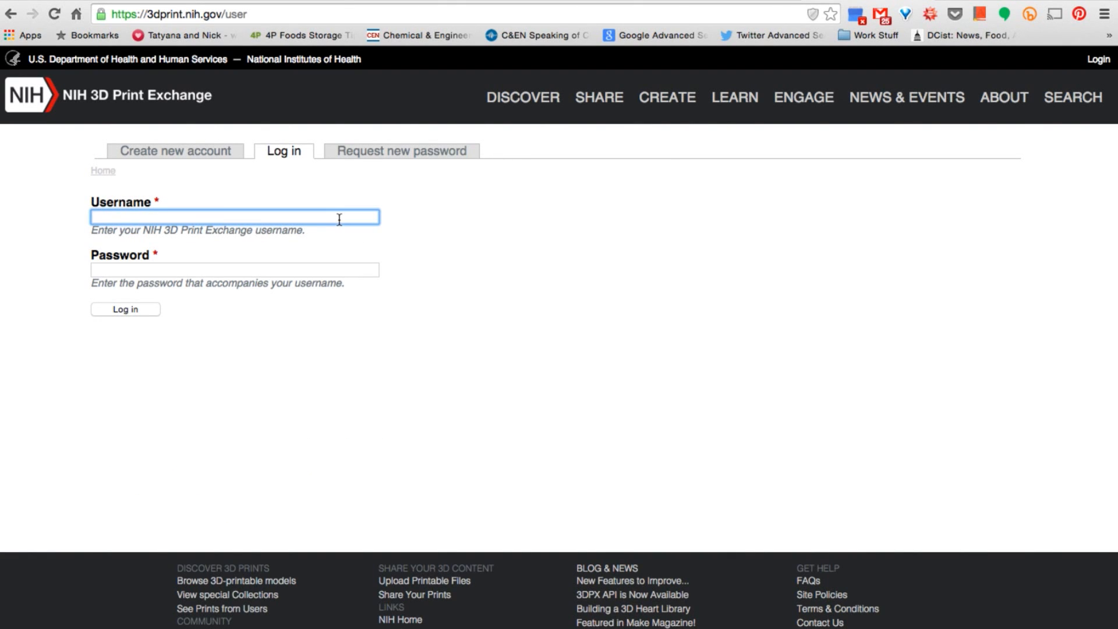
{"action": "left_click", "coordinate": [125, 309]}
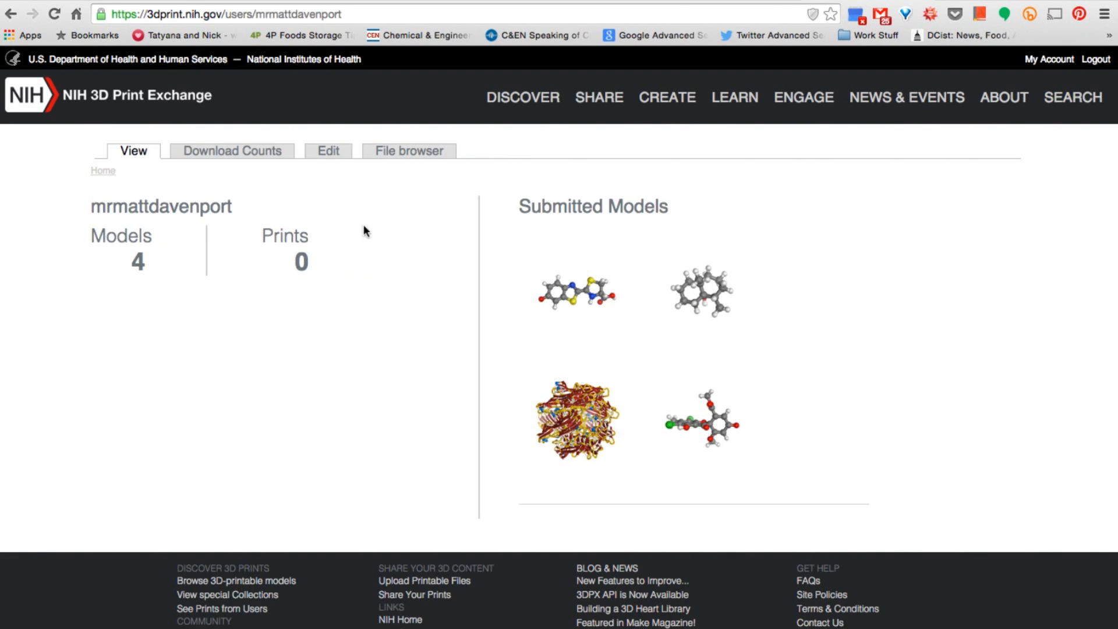
{"action": "left_click", "coordinate": [668, 97]}
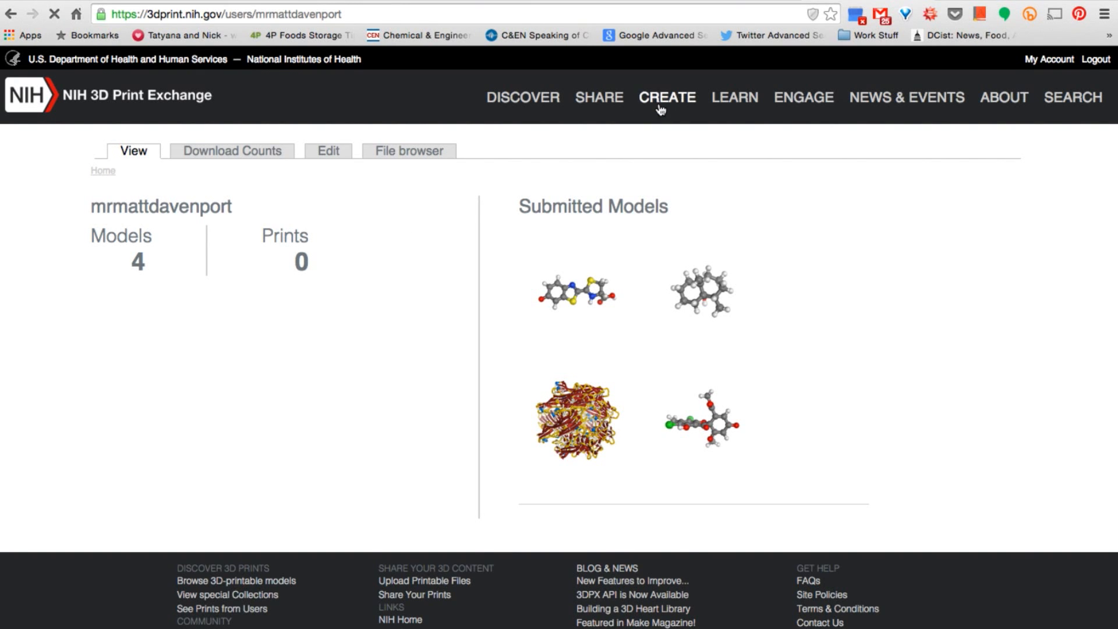
Step: Select compound ID 5376812 from the second Firefly luciferin result in PubChem
{"action": "left_click", "coordinate": [667, 97]}
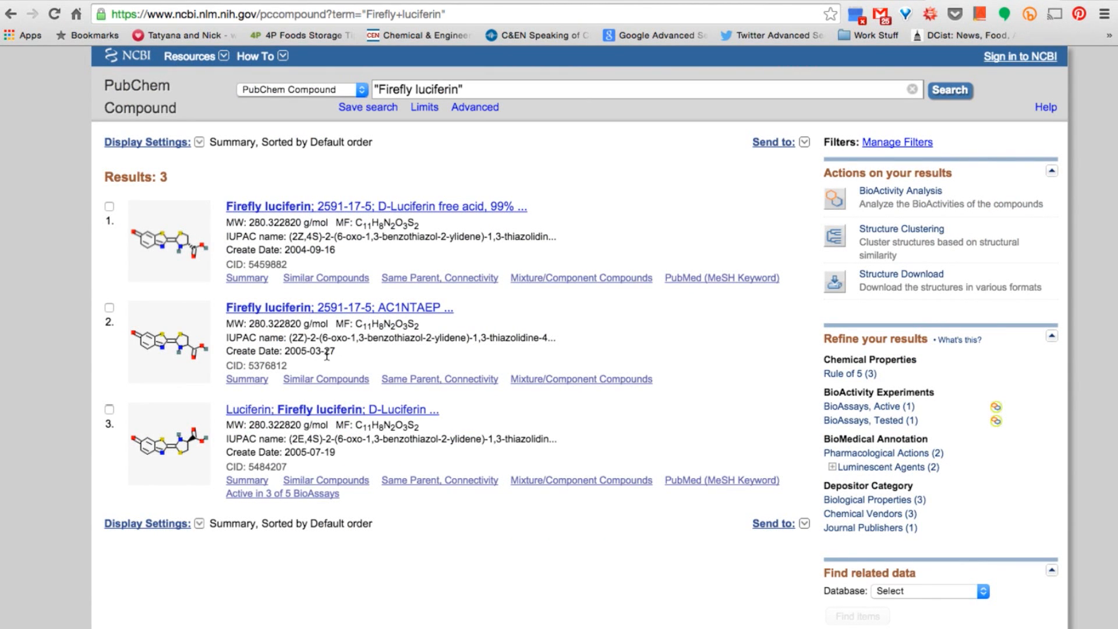
{"action": "double_click", "coordinate": [264, 366]}
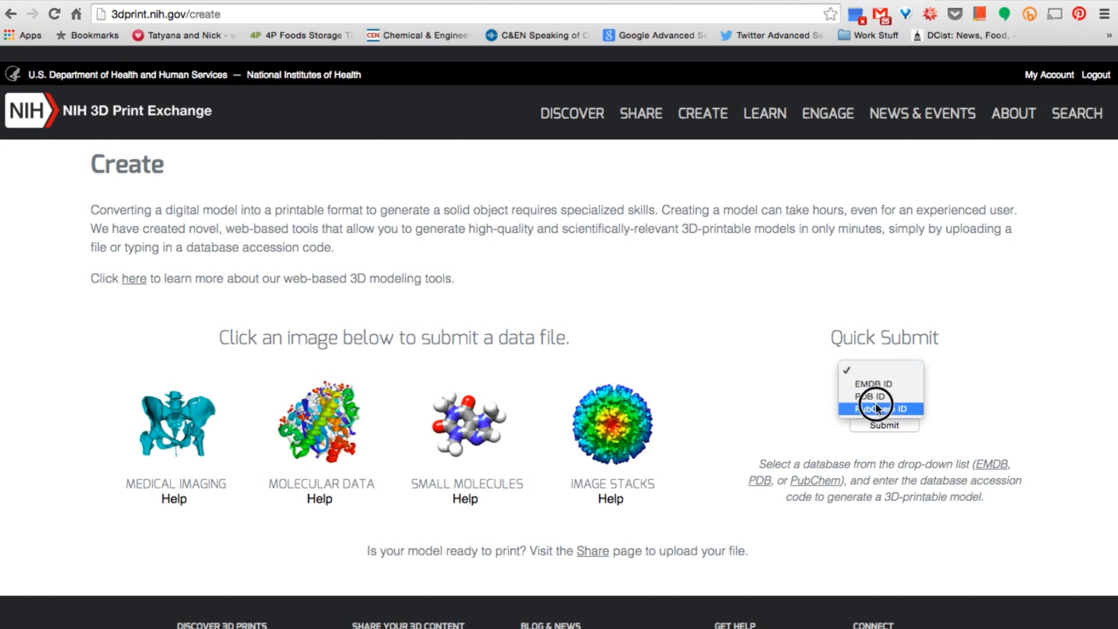
Step: Quick-submit PubChem ID 5376812 to generate the firefly luciferin model
{"action": "right_click", "coordinate": [884, 399]}
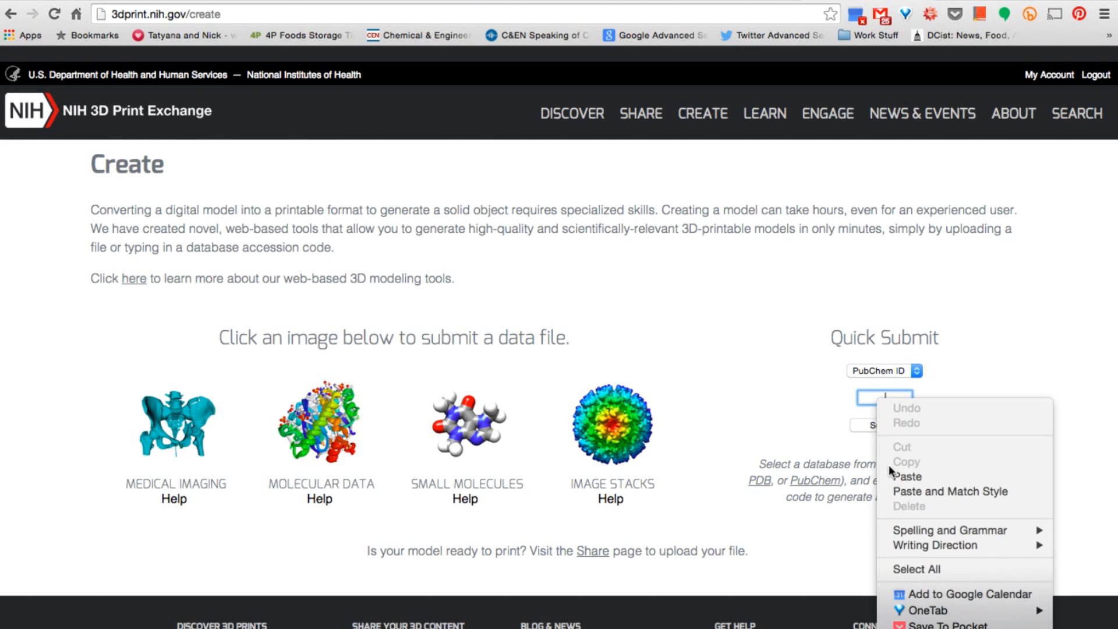
{"action": "left_click", "coordinate": [906, 475]}
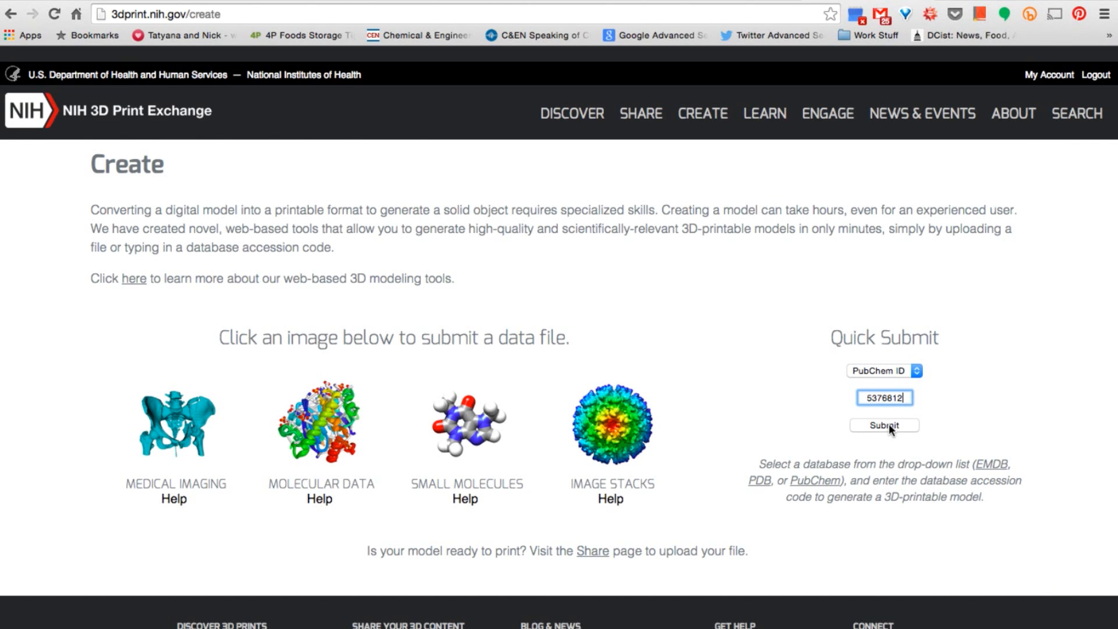
{"action": "left_click", "coordinate": [884, 425]}
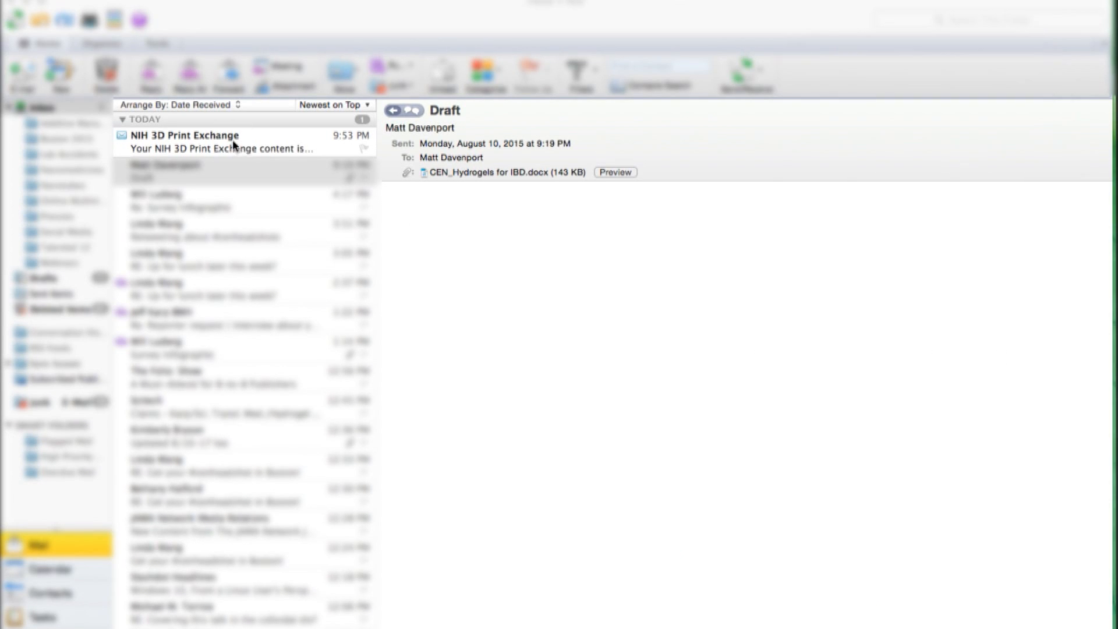
Step: Follow the emailed ready notice to model page 3DPX-001782
{"action": "left_click", "coordinate": [207, 141]}
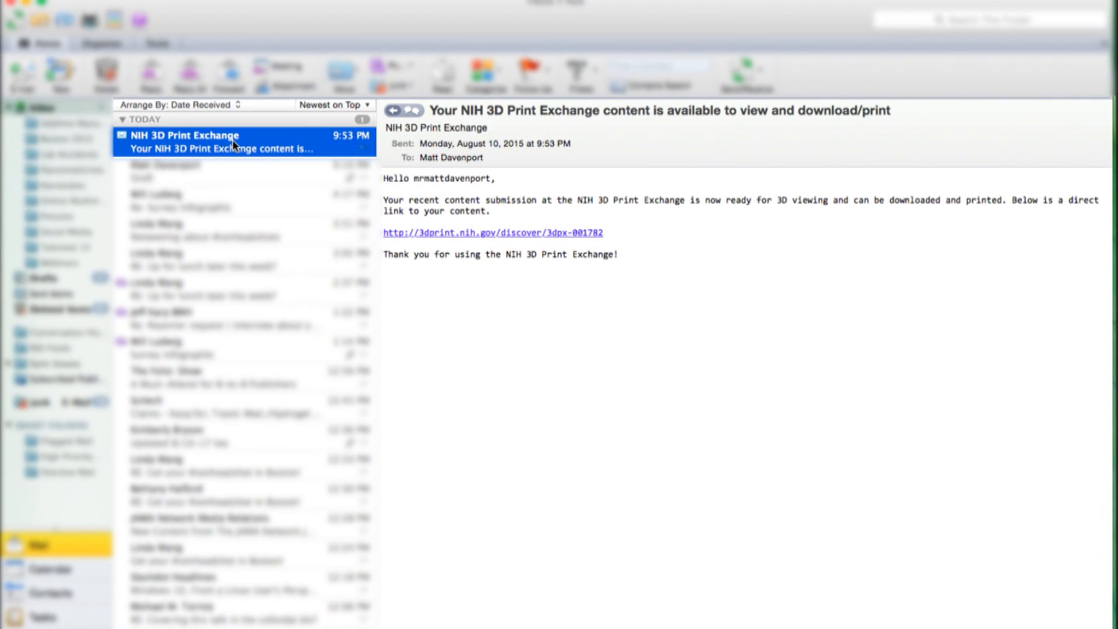
{"action": "left_click", "coordinate": [492, 233]}
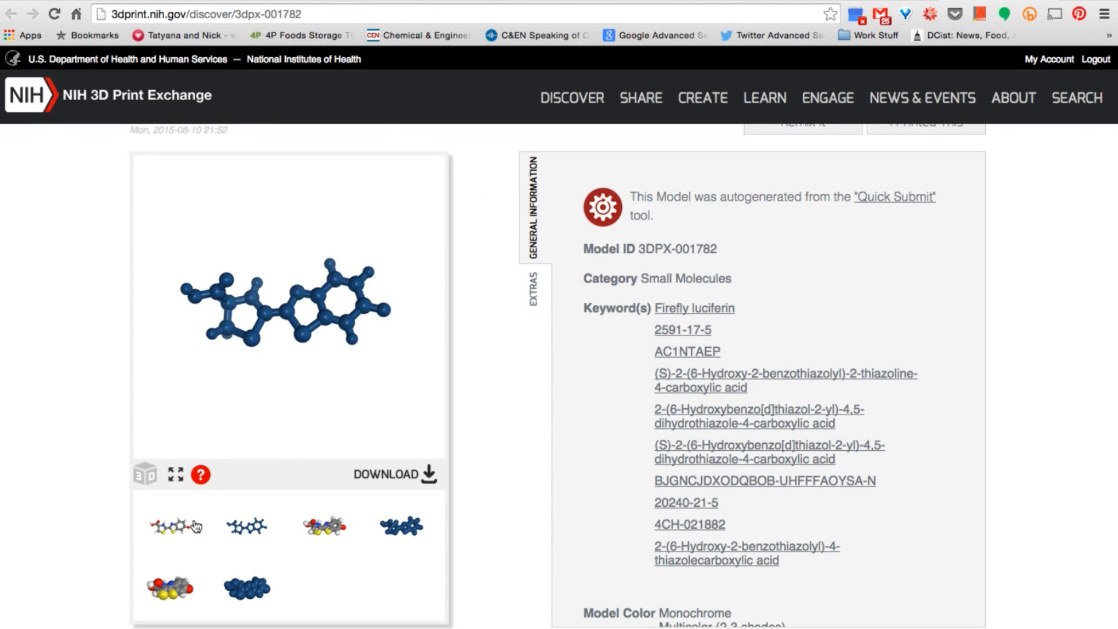
Step: Expand the DOWNLOAD section to list the STL/VRML and X3D files for firefly luciferin
{"action": "left_click", "coordinate": [386, 474]}
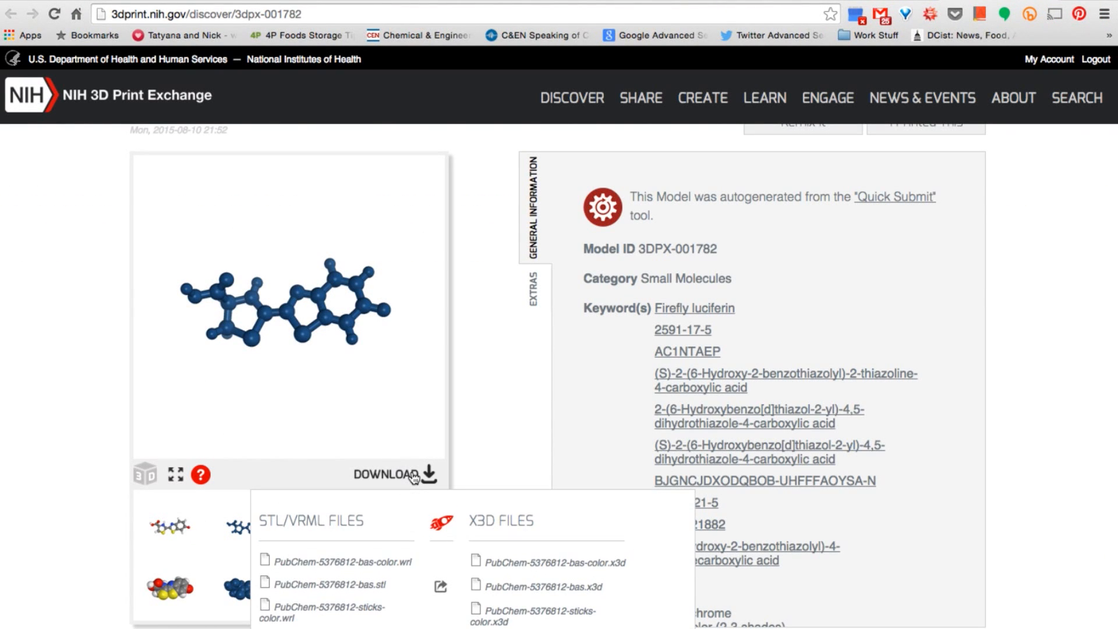
{"action": "scroll", "scroll_direction": "down", "scroll_amount": 3}
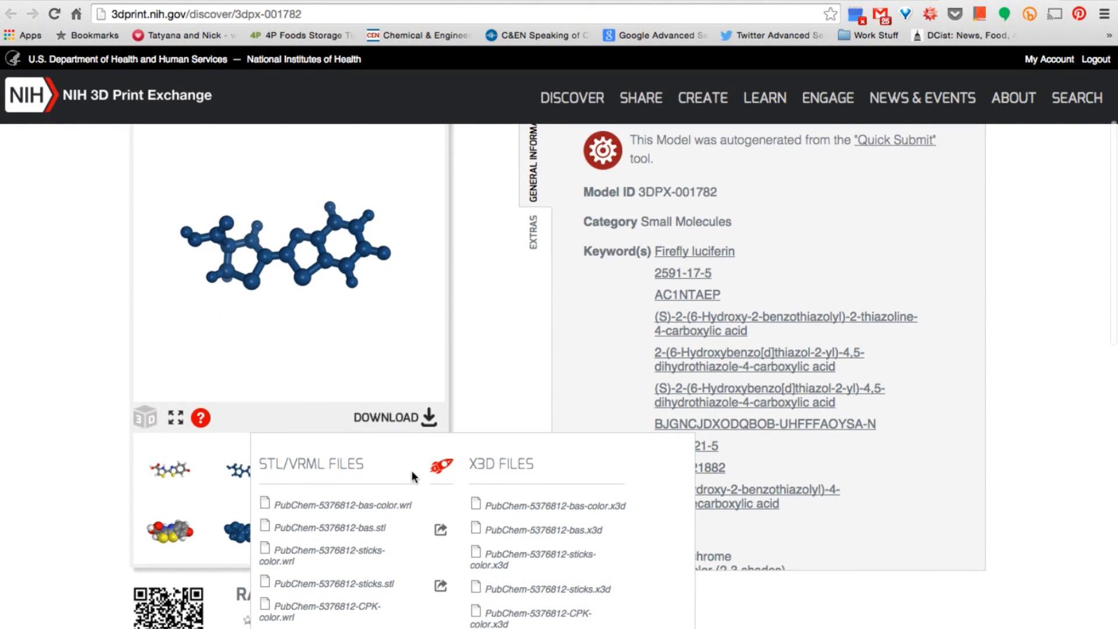